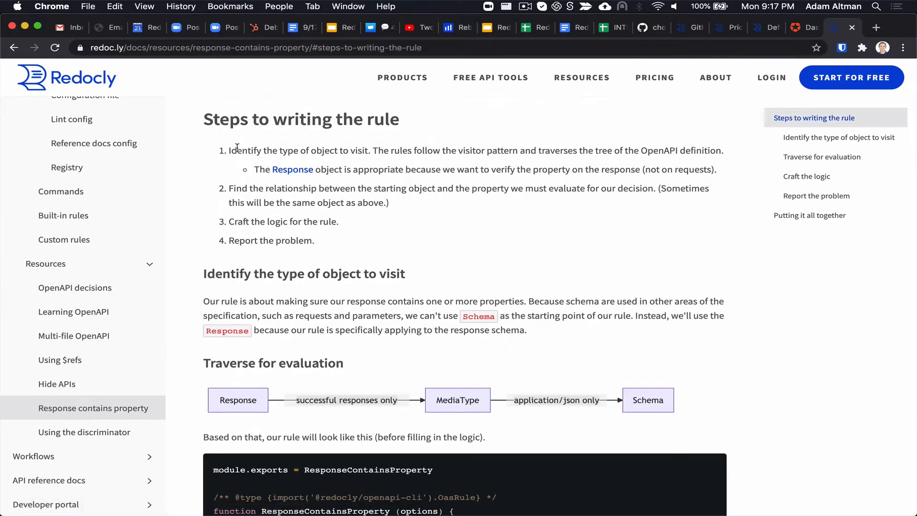
# - Review the step about crafting the rule logic, then move to the code editor
pyautogui.moveTo(231, 221); pyautogui.dragTo(333, 221)
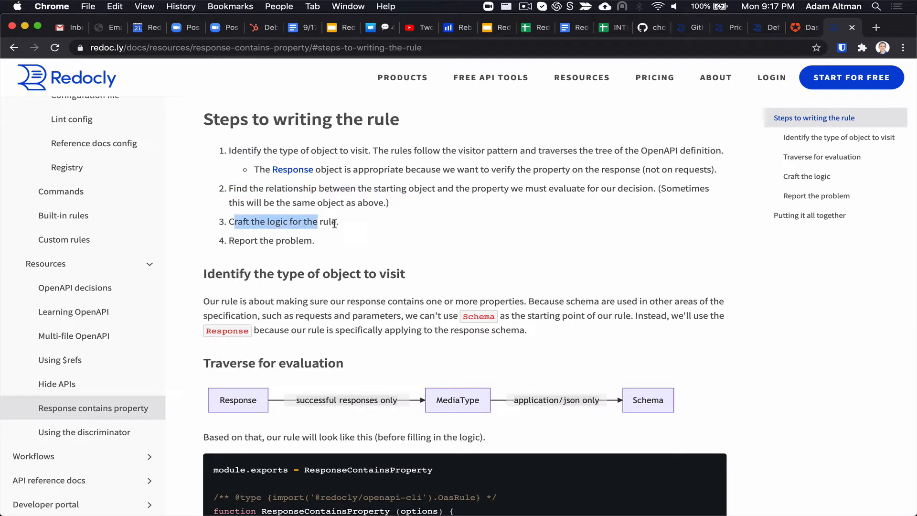
pyautogui.click(272, 220)
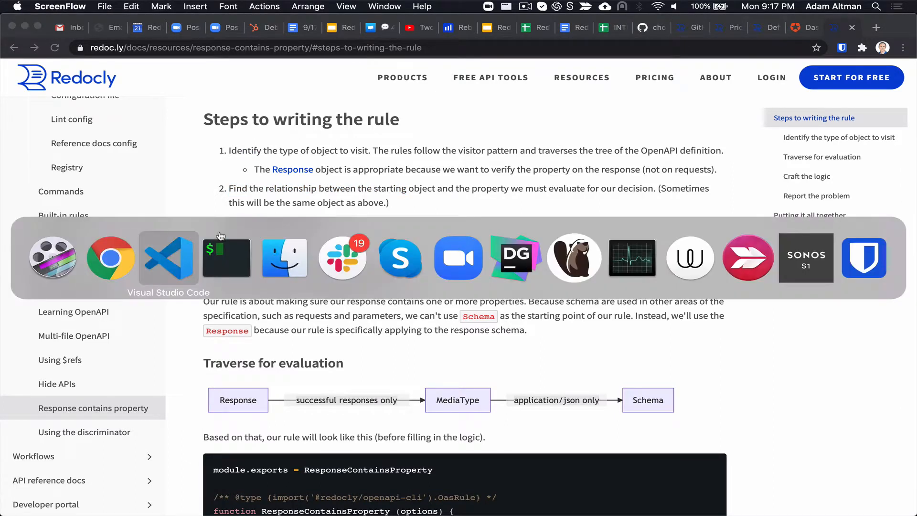
pyautogui.click(168, 257)
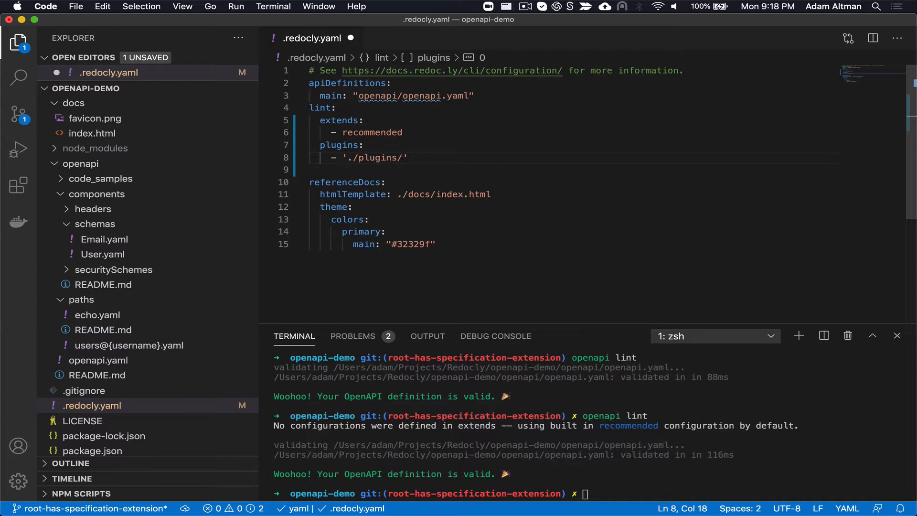
# - In .redocly.yaml load './plugins/demo.js' and add rule demo/root-has-specification-extension with severity error and extensionName
pyautogui.write('demo.js')
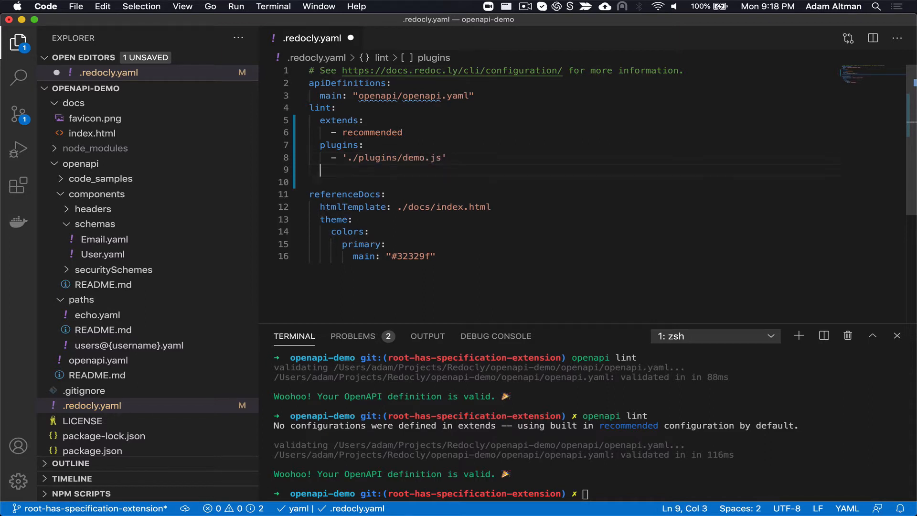
pyautogui.write('rules:')
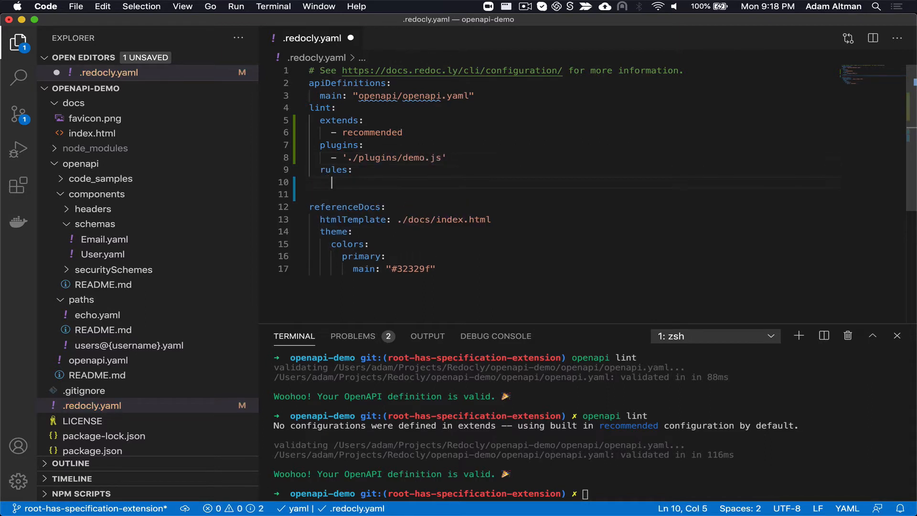
pyautogui.write('demo/')
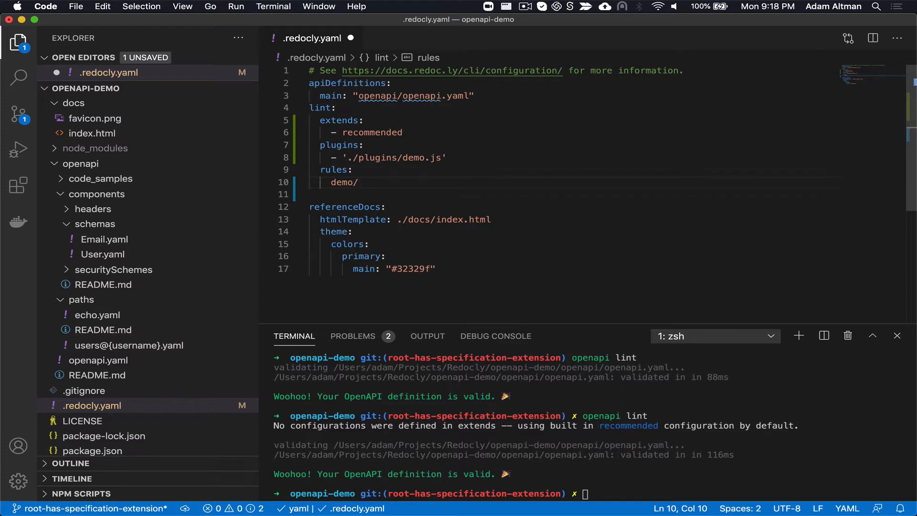
pyautogui.write('root-has-specification-extension')
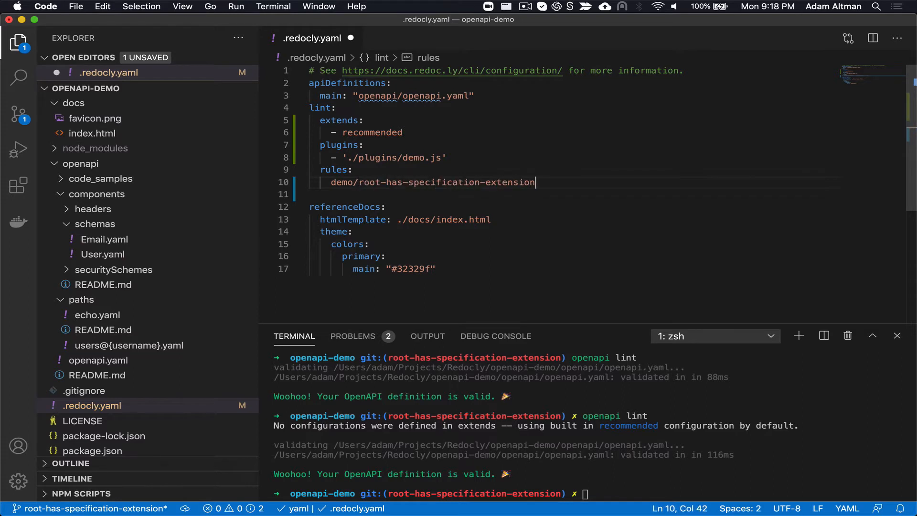
pyautogui.write(': error')
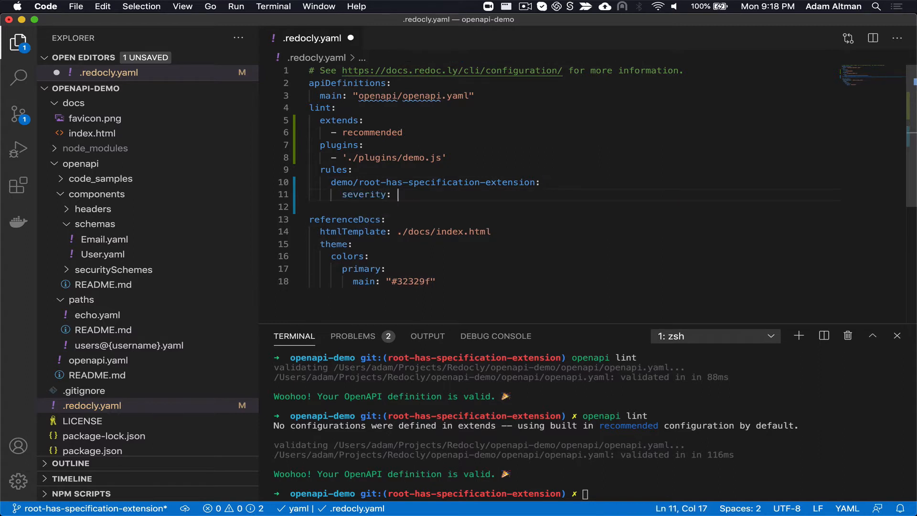
pyautogui.write('error')
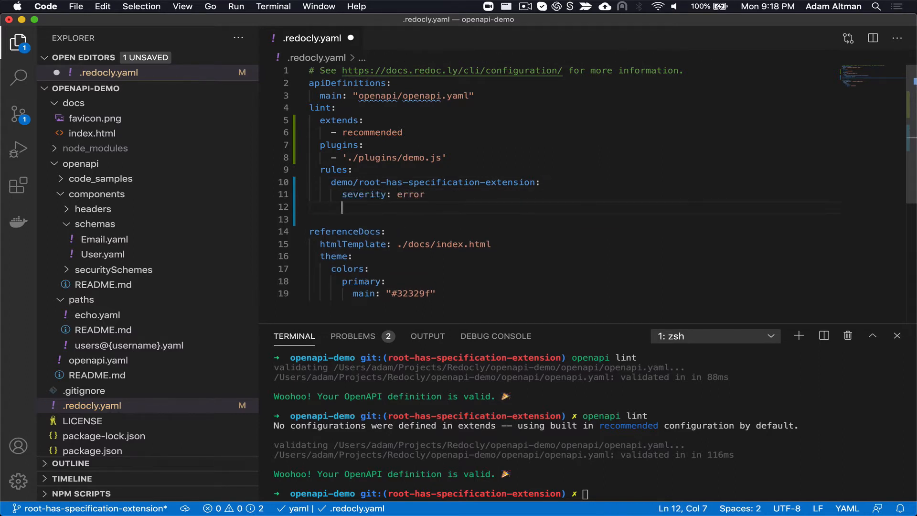
pyautogui.write('extensionName:')
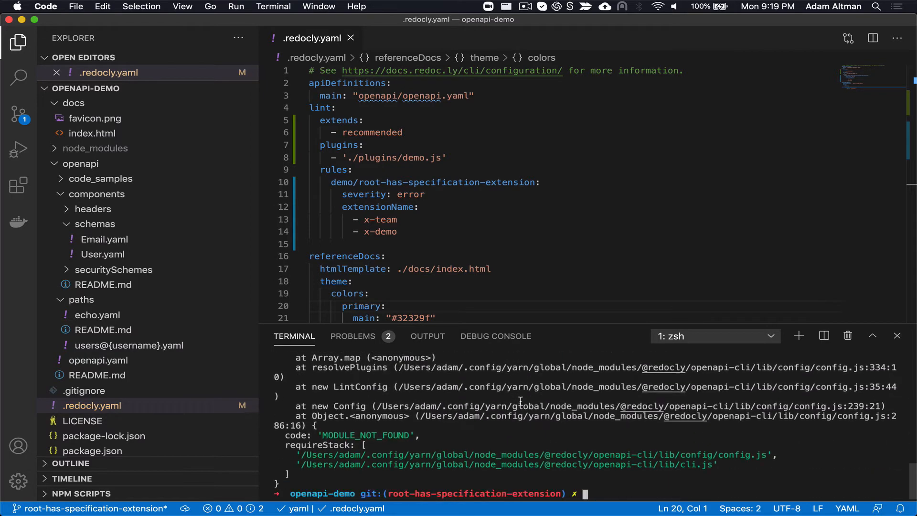
pyautogui.moveTo(104, 284)
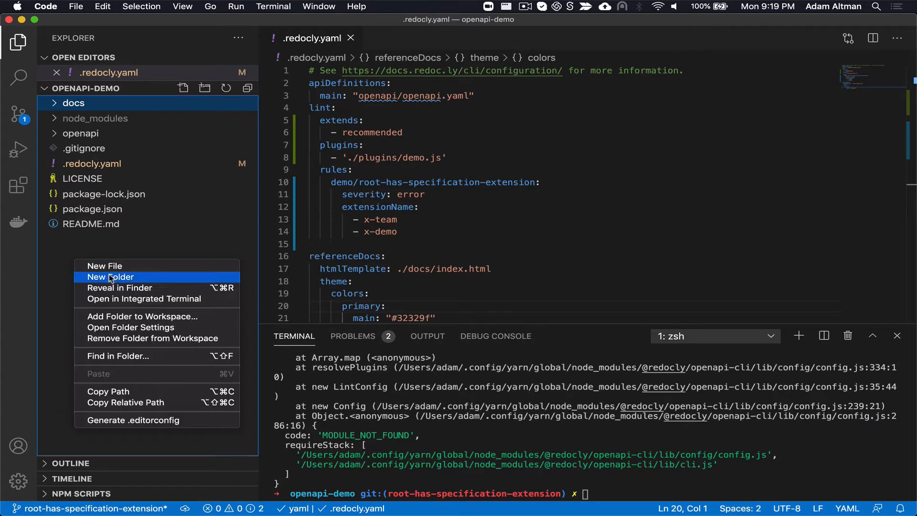
# - Create plugins/rules/root-has-specification-extension.js and an empty demo.js in plugins
pyautogui.click(109, 277)
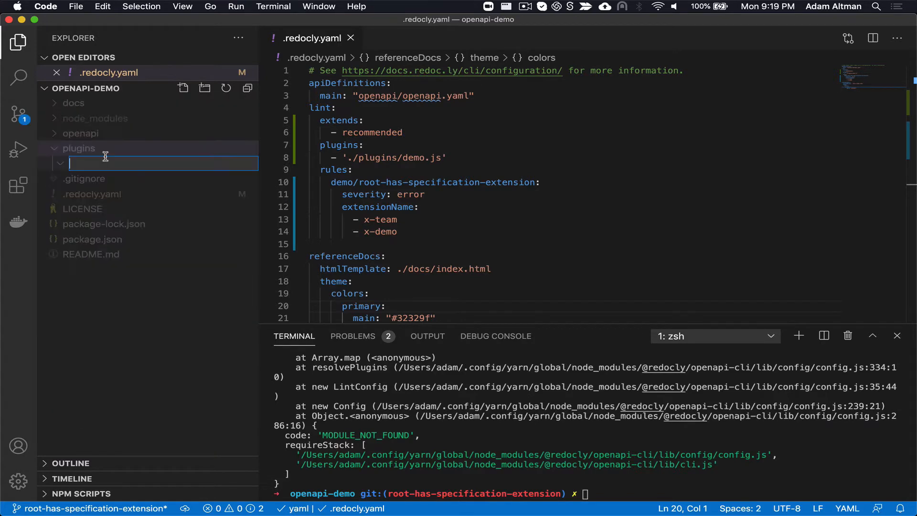
pyautogui.rightClick(79, 148)
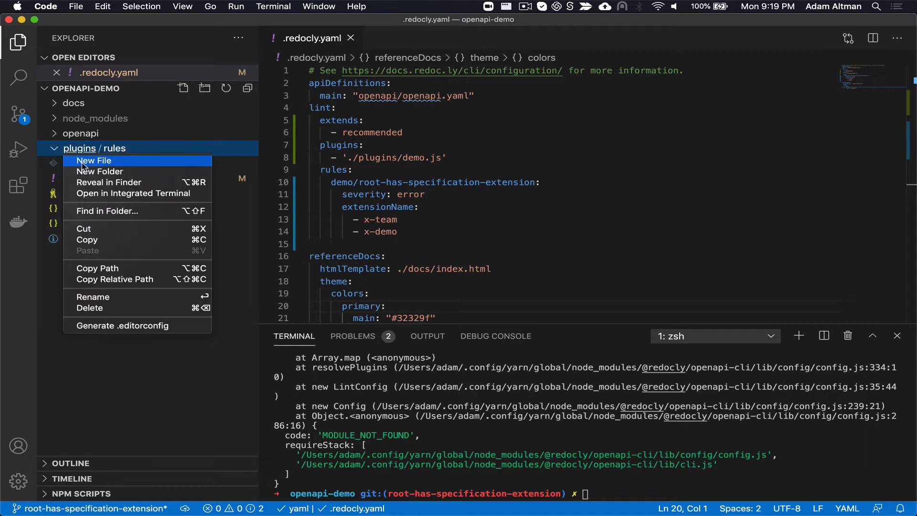
pyautogui.click(95, 160)
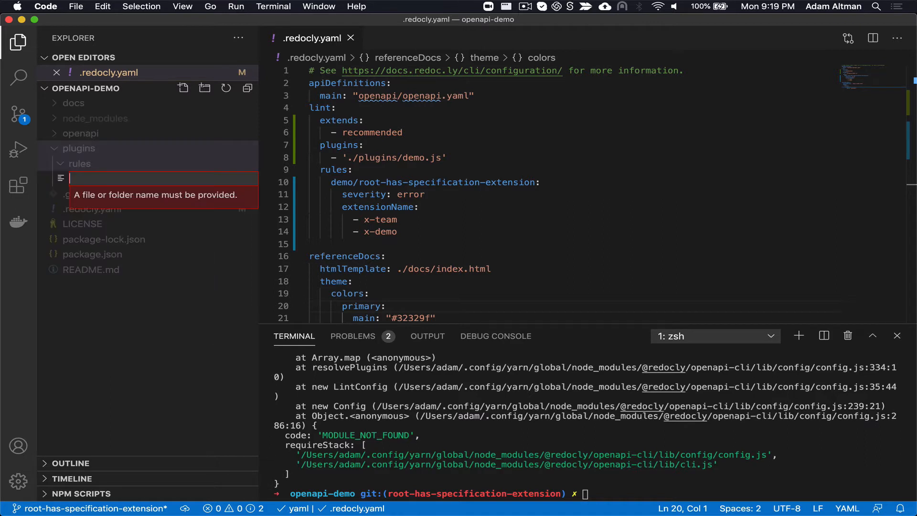
pyautogui.write('root-has-specification-extension.js')
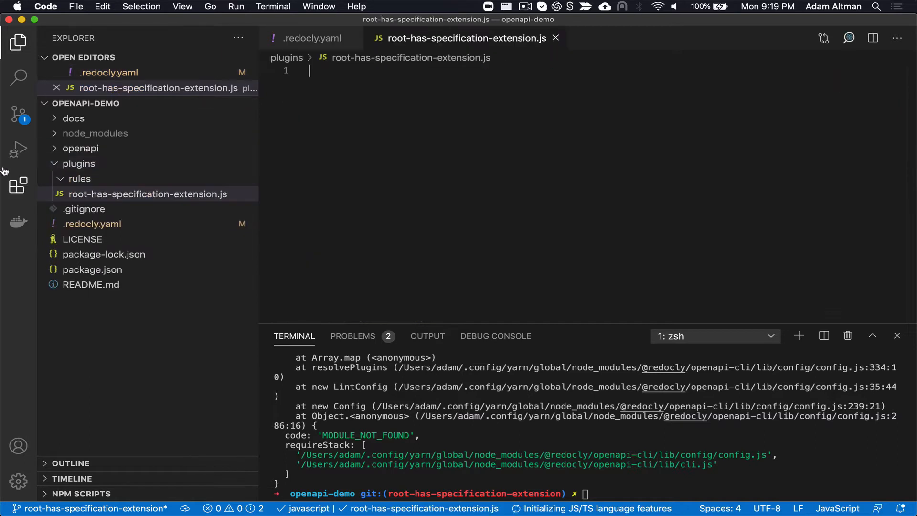
pyautogui.click(147, 194)
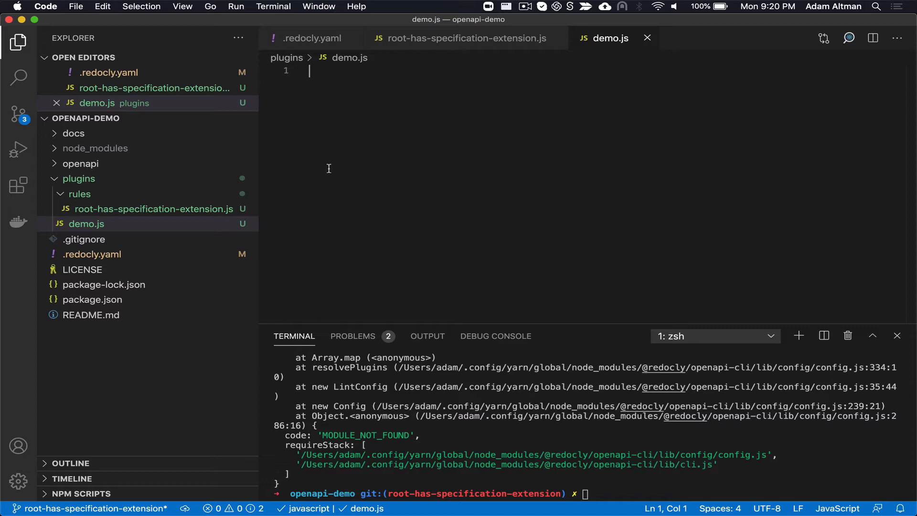
# - Write const id = 'demo' and module.exports = { id } in demo.js, then run openapi lint
pyautogui.write("const id = 'demo")
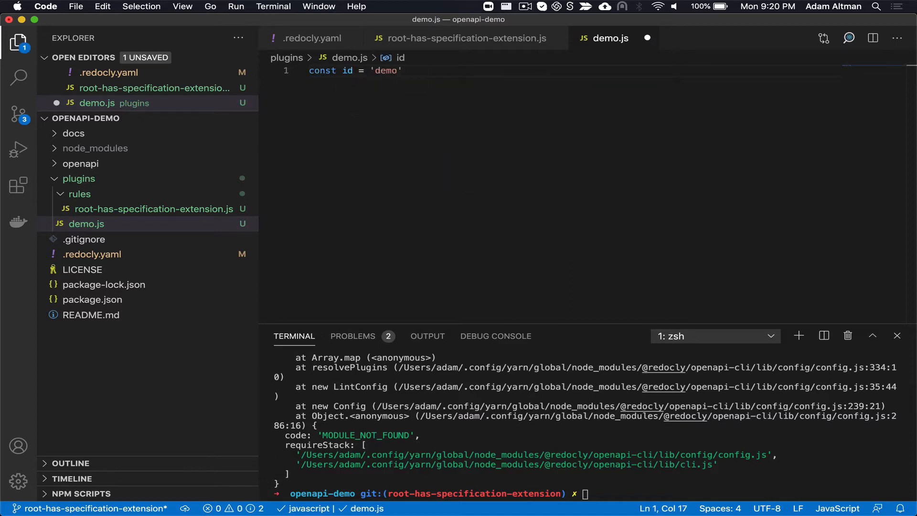
pyautogui.write('module.e')
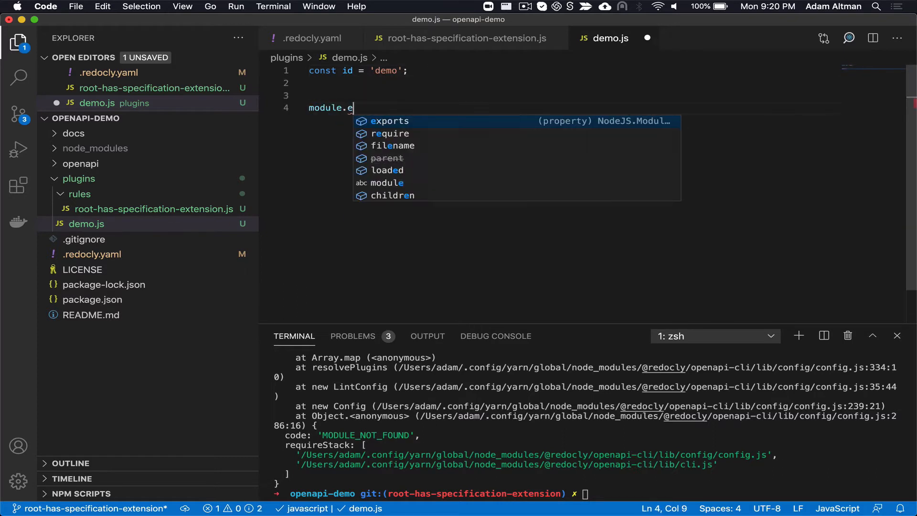
pyautogui.write('xports = {')
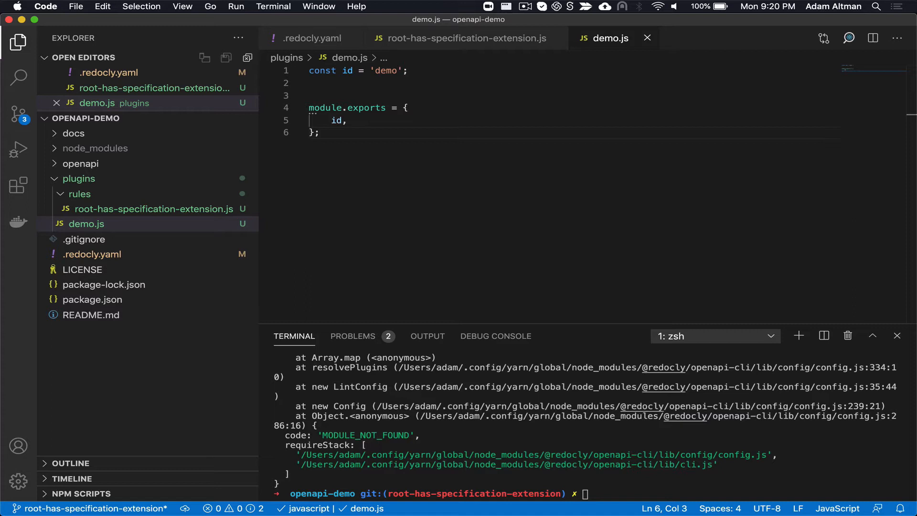
pyautogui.write('openapi lint')
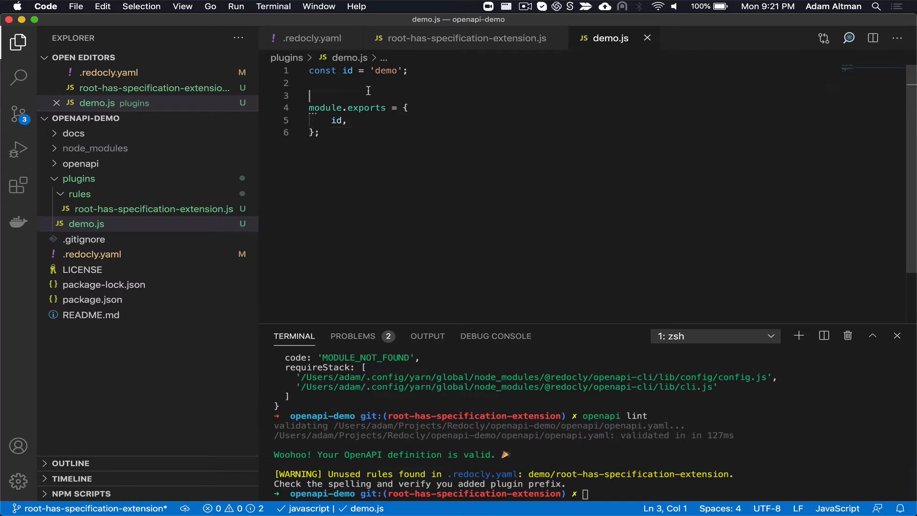
# - In the rule file export a typed Oas3Rule function RootHasSpecificationExtension
pyautogui.click(463, 39)
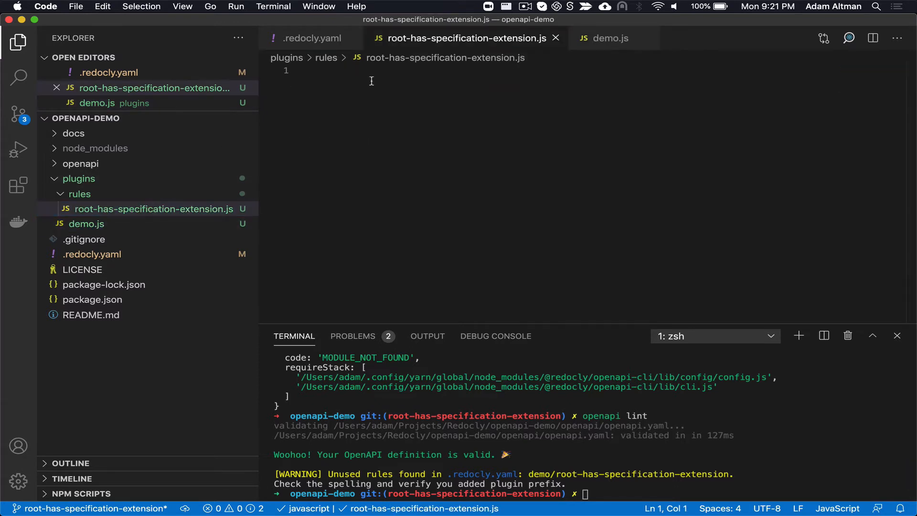
pyautogui.write('module.exports = RootHasSpecificationExtension;')
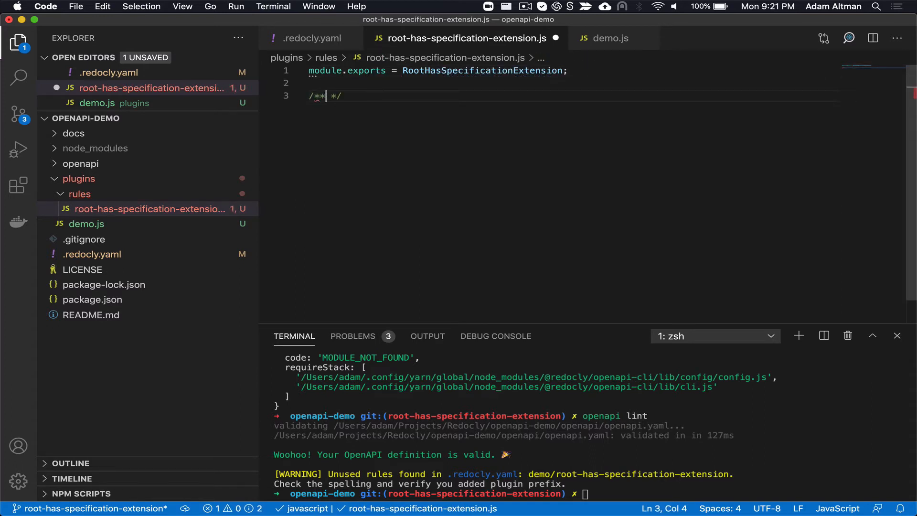
pyautogui.write('@type {}')
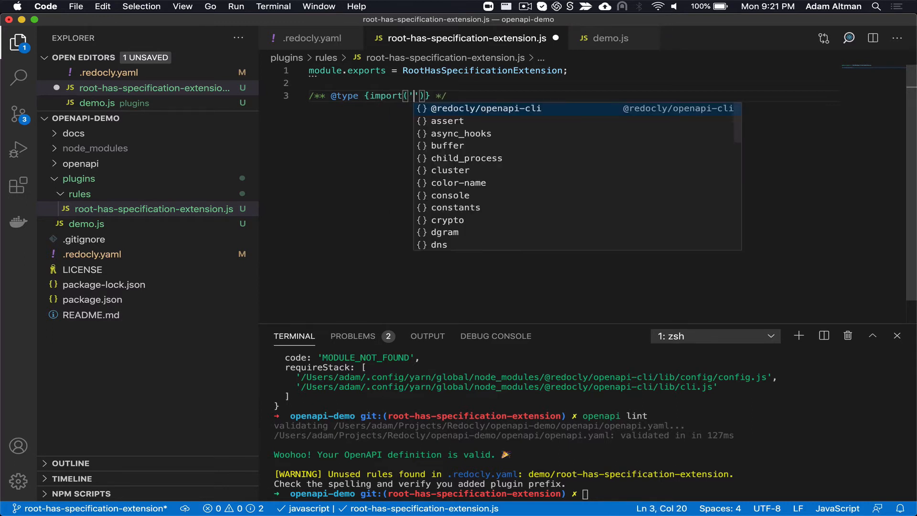
pyautogui.write("@redocly/openapi-cli').O")
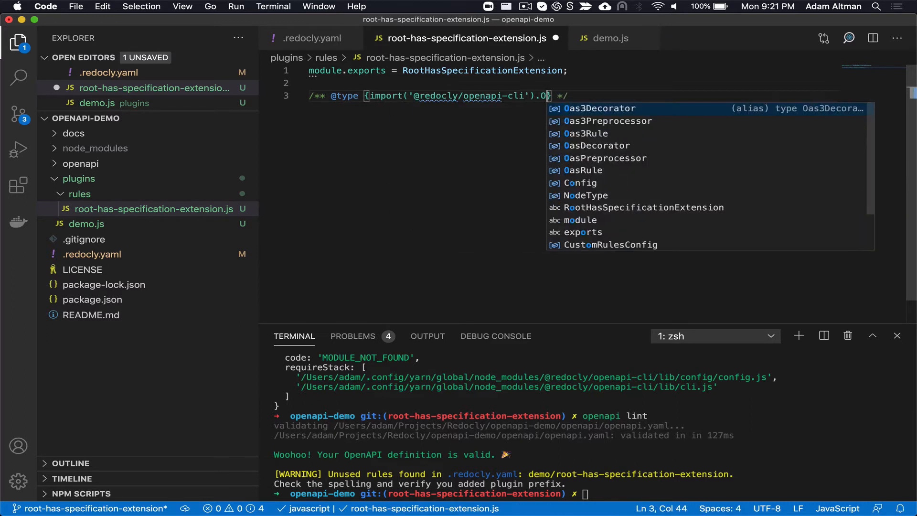
pyautogui.write('Oas3Rule')
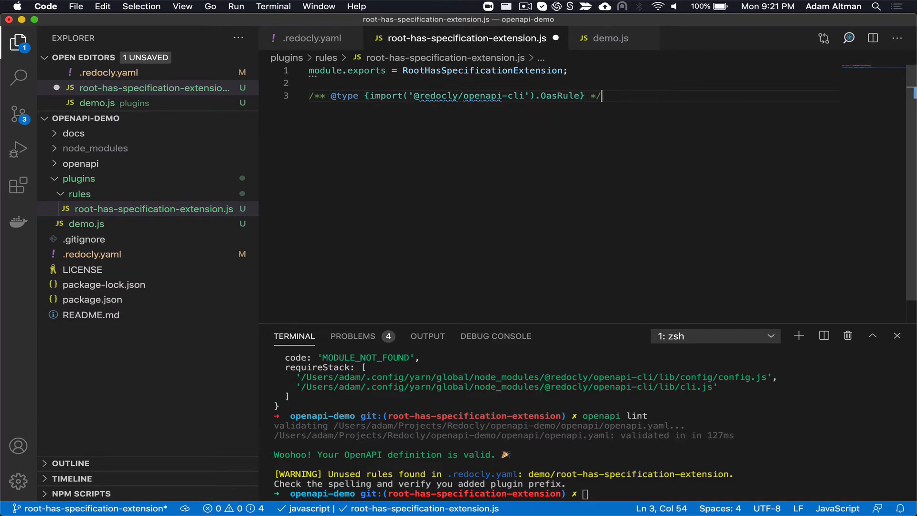
pyautogui.write('function RootHasSpecificationExtension (options) {')
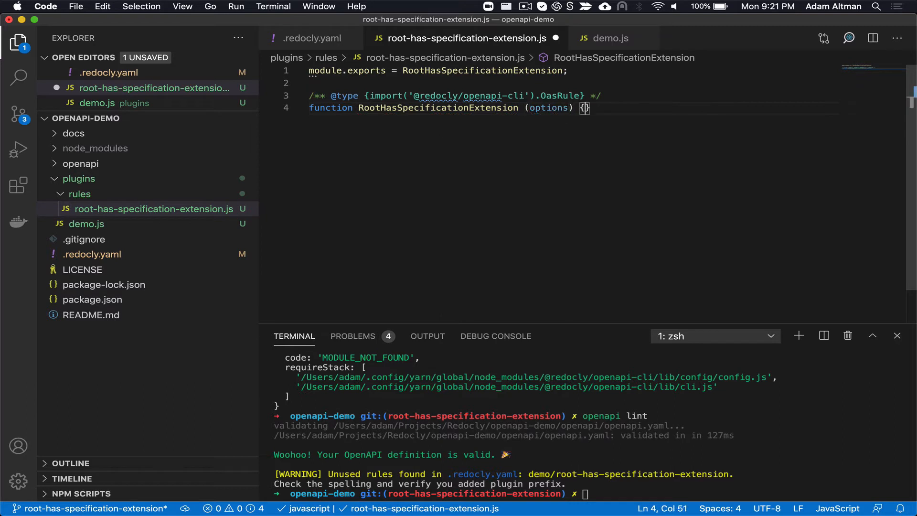
# - Read extensionName from options and return a visitor receiving report and location
pyautogui.click(720, 508)
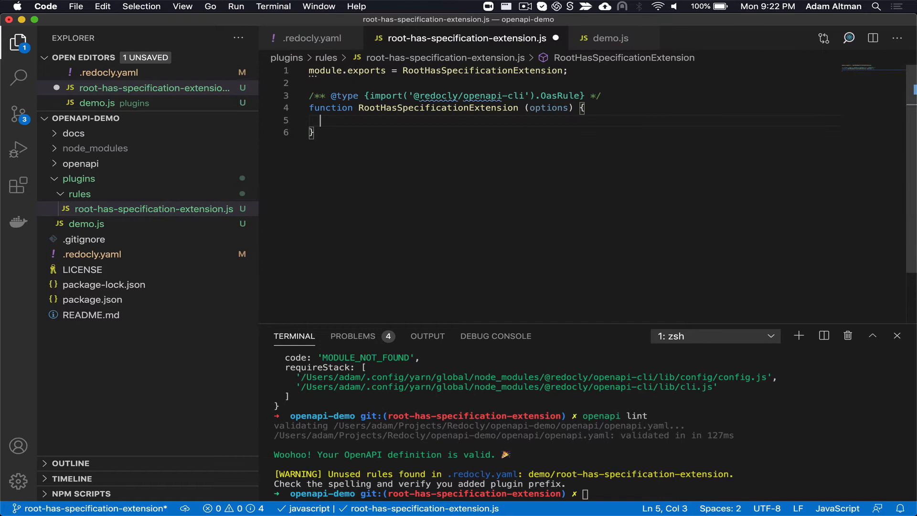
pyautogui.write('const exten')
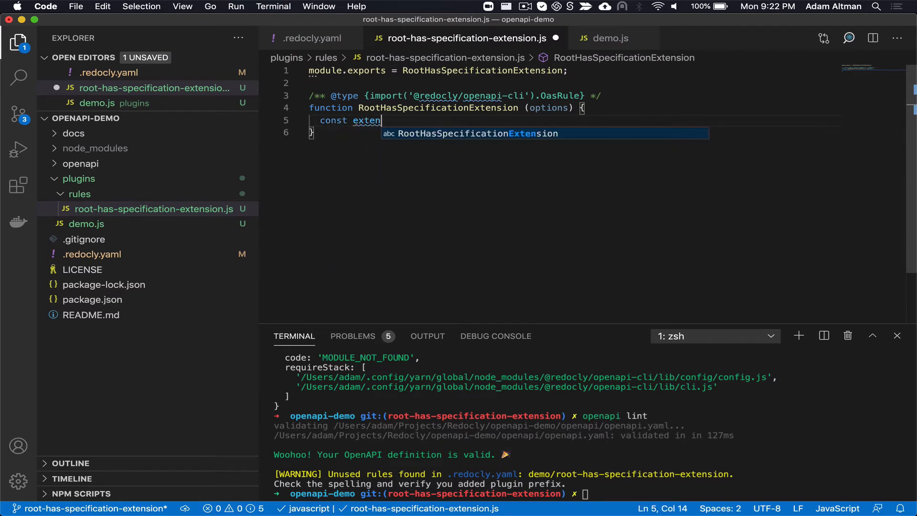
pyautogui.write('stionName = options.Exte')
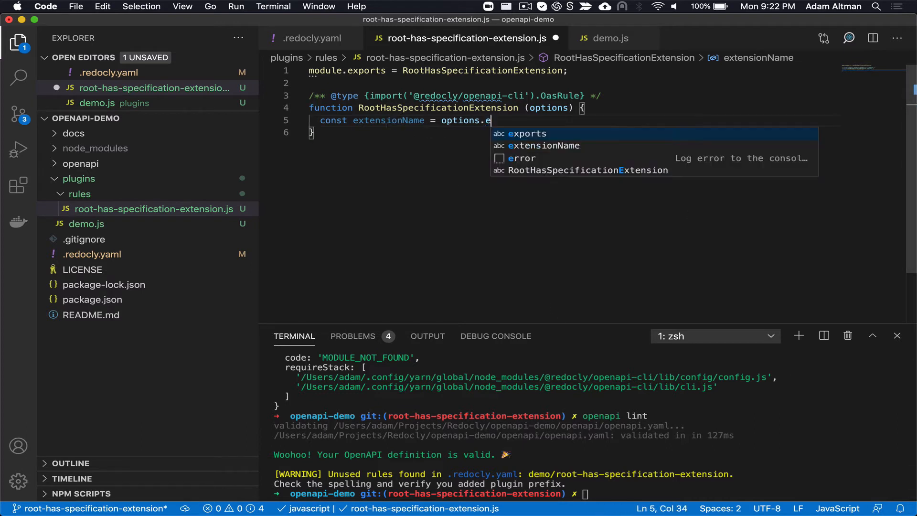
pyautogui.write('xtensionName || [];')
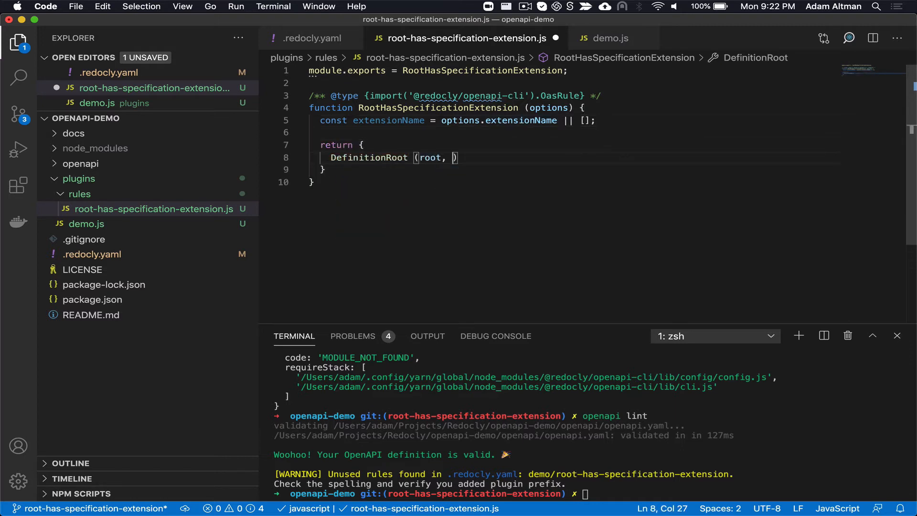
pyautogui.write('{ report, location }')
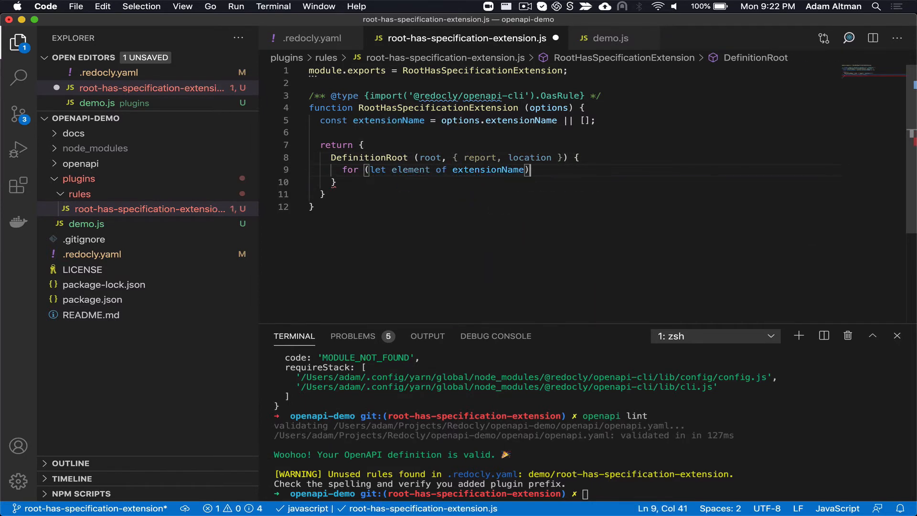
# - Report 'Root object must have a top-level "${element}" property' when an extension is missing
pyautogui.write('if (!root[element]) {')
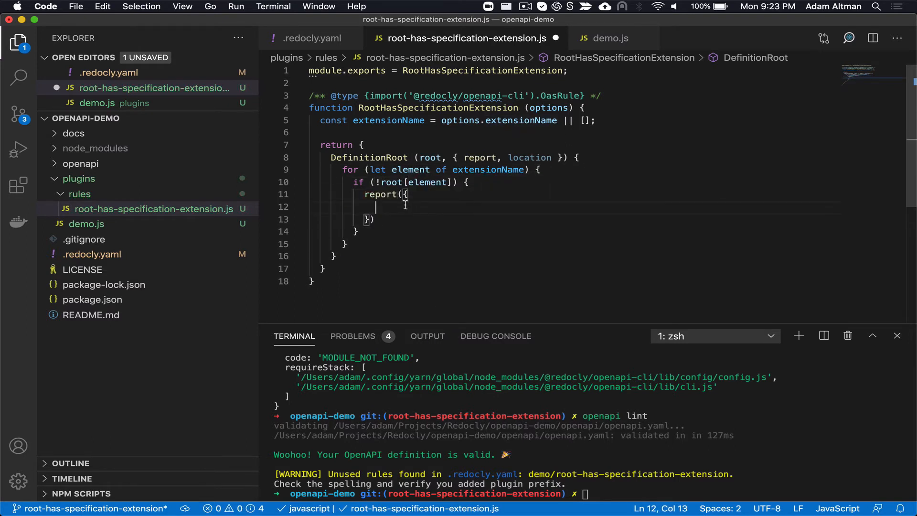
pyautogui.write('message: `Root object')
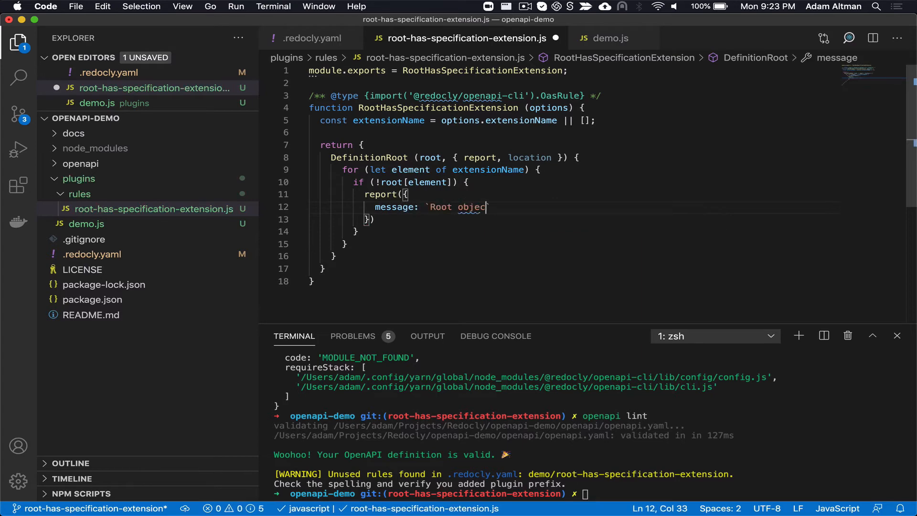
pyautogui.write('must have a top-leve')
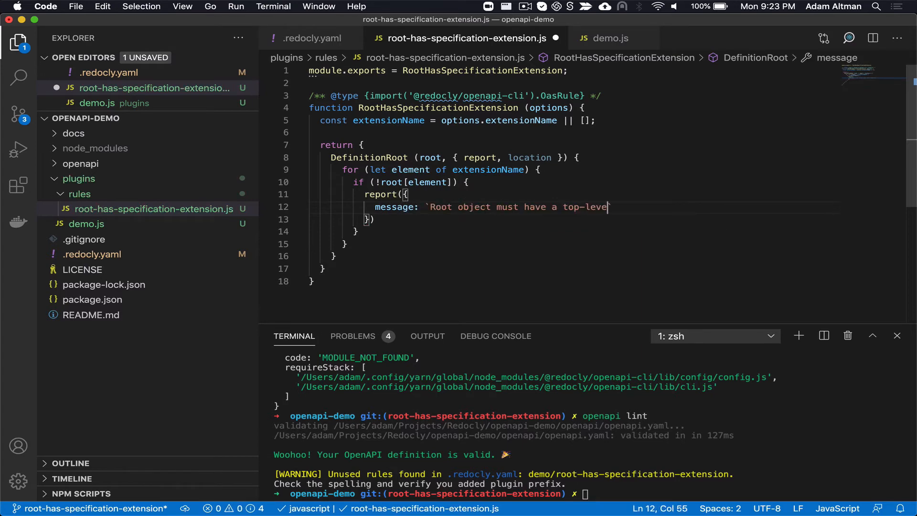
pyautogui.write('"')
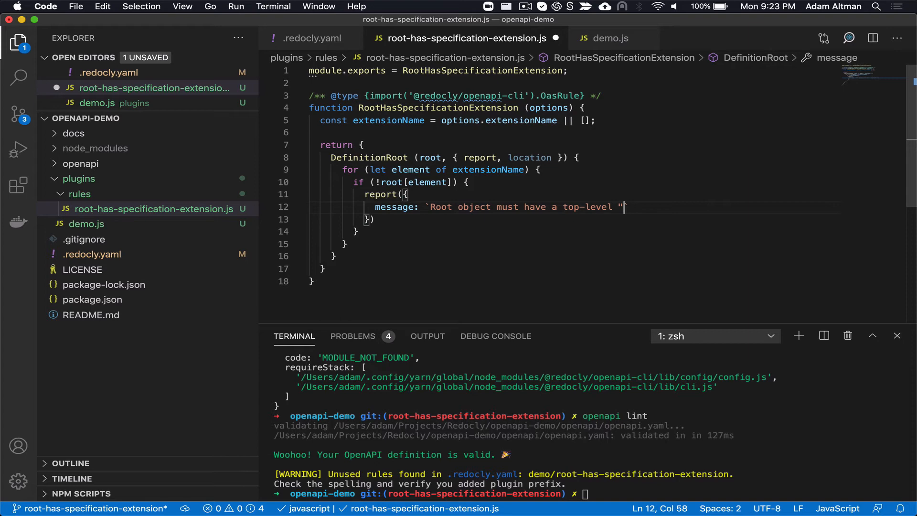
pyautogui.write('${element}` property.`,')
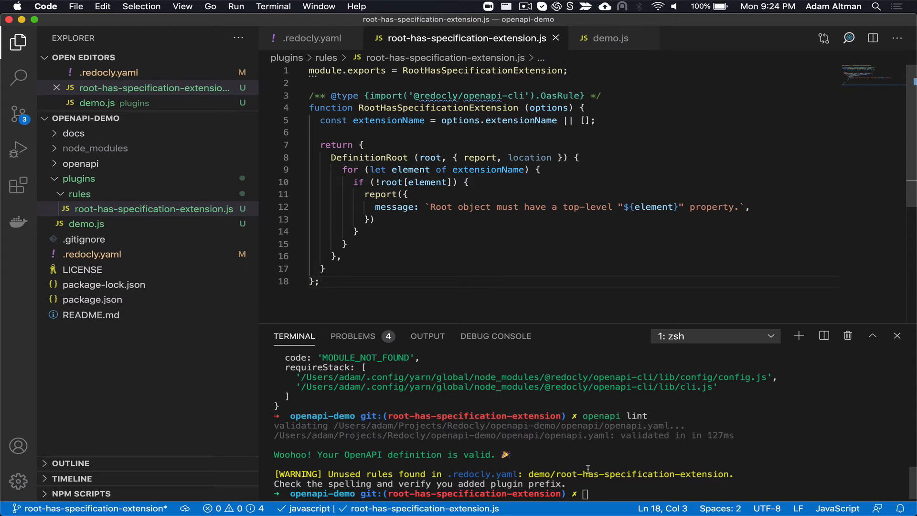
# - In demo.js require RootHasSpecificationExtension from the rules folder
pyautogui.click(610, 38)
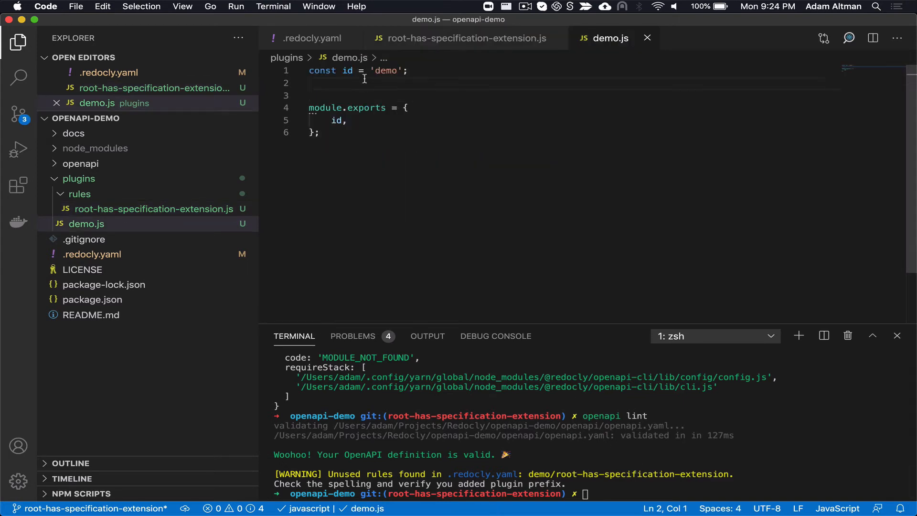
pyautogui.write('const Root')
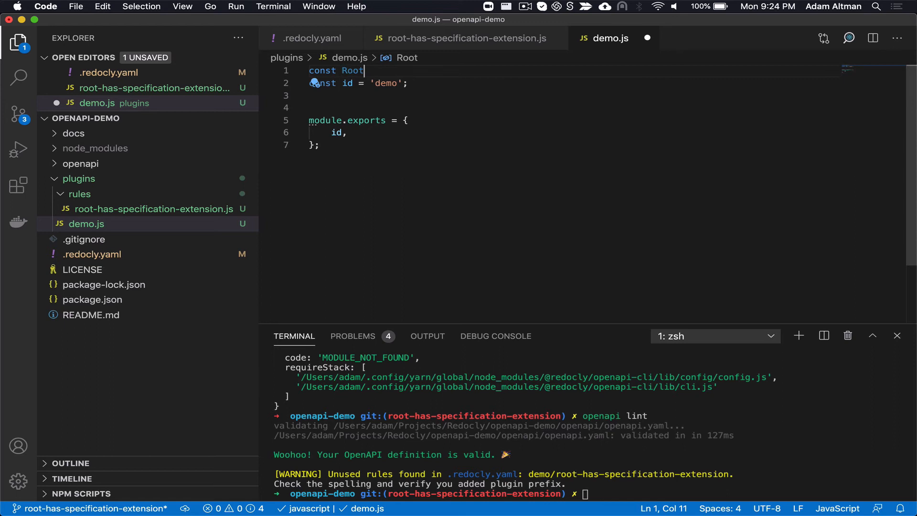
pyautogui.write('HasSpecificationExtension =')
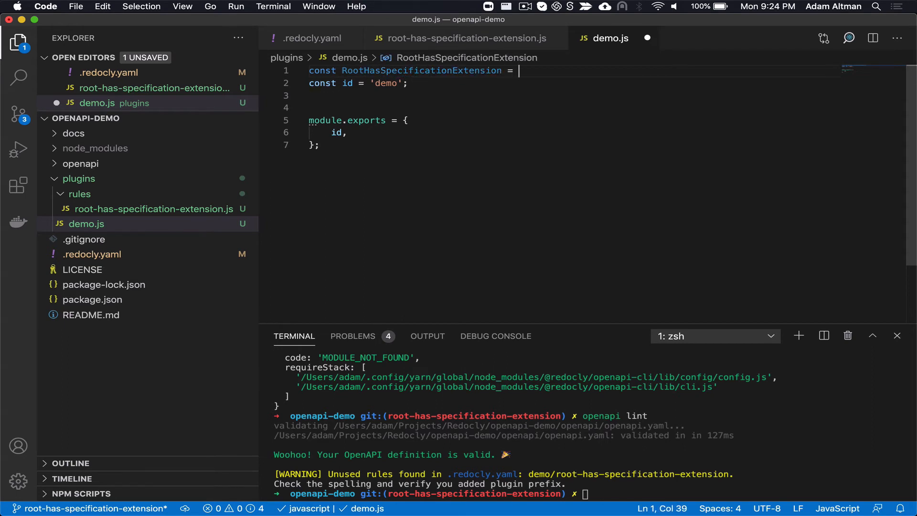
pyautogui.write("require('./rule')")
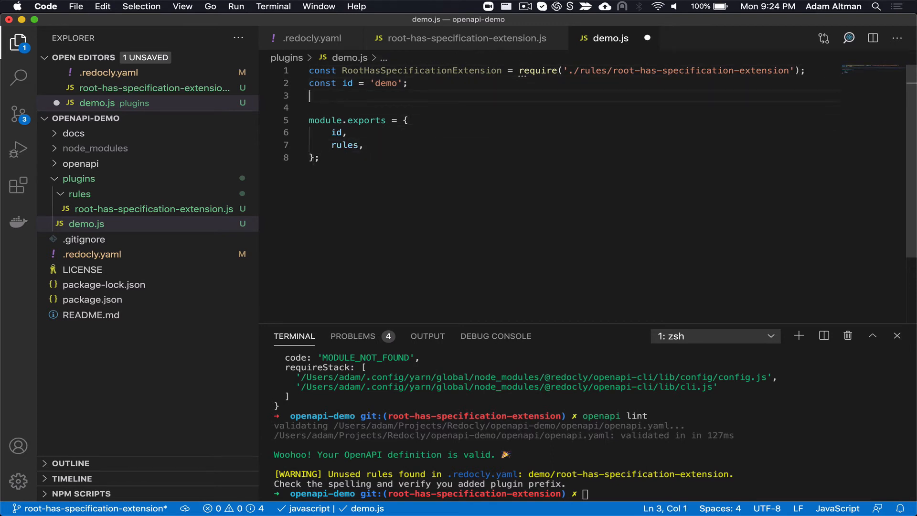
# - Add a CustomRulesConfig-typed rules object registering 'root-has-specification-extension' under oas3
pyautogui.write('/** */')
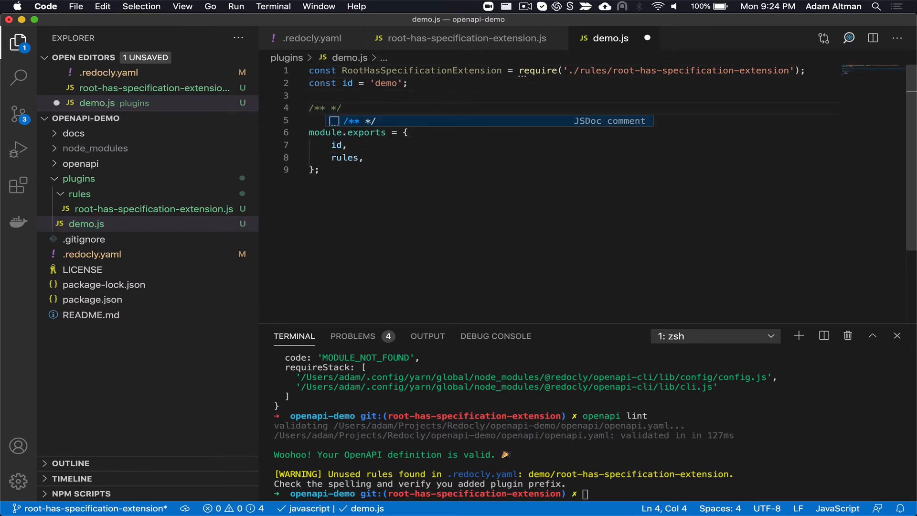
pyautogui.write('@type {import')
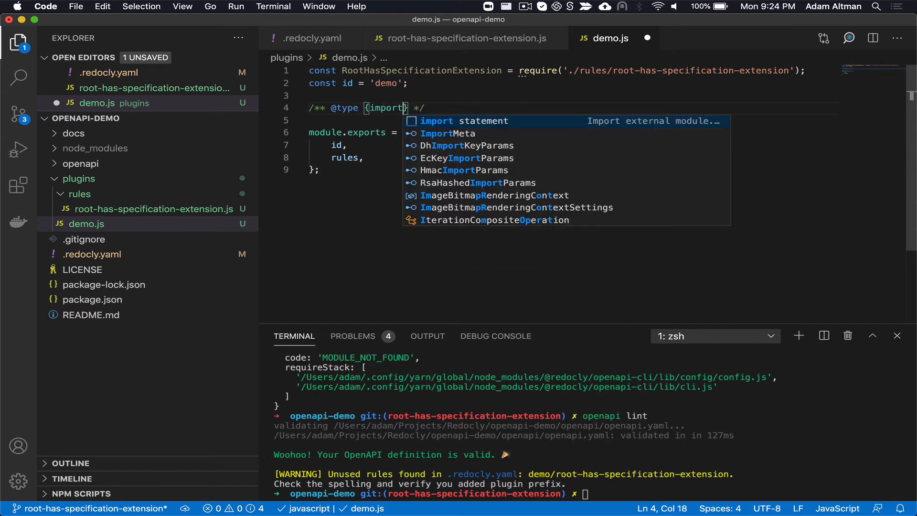
pyautogui.write("'@redocly/openapi-cli')")
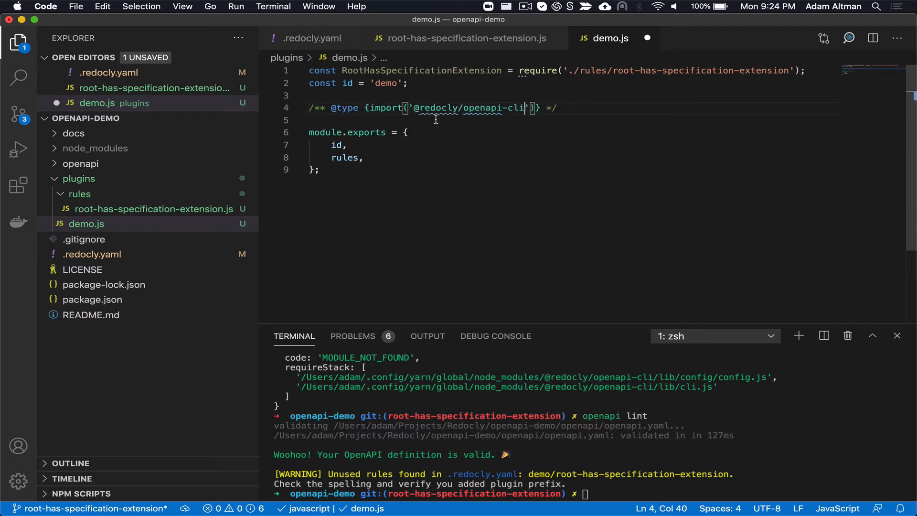
pyautogui.write('.CustomRulesConfig')
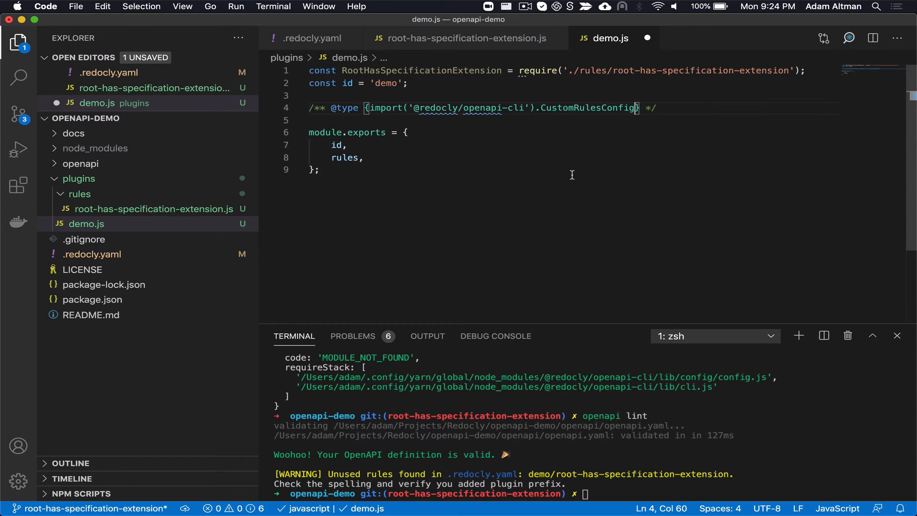
pyautogui.write('const rules = P')
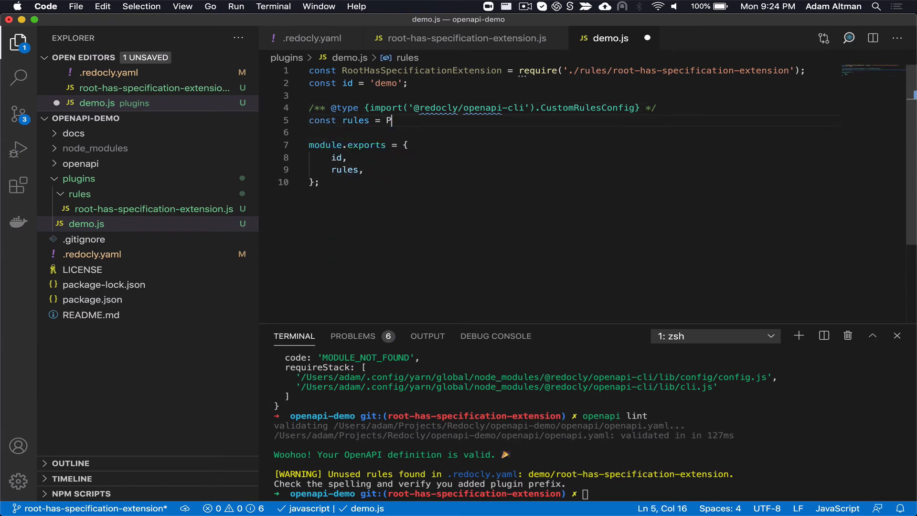
pyautogui.write('{')
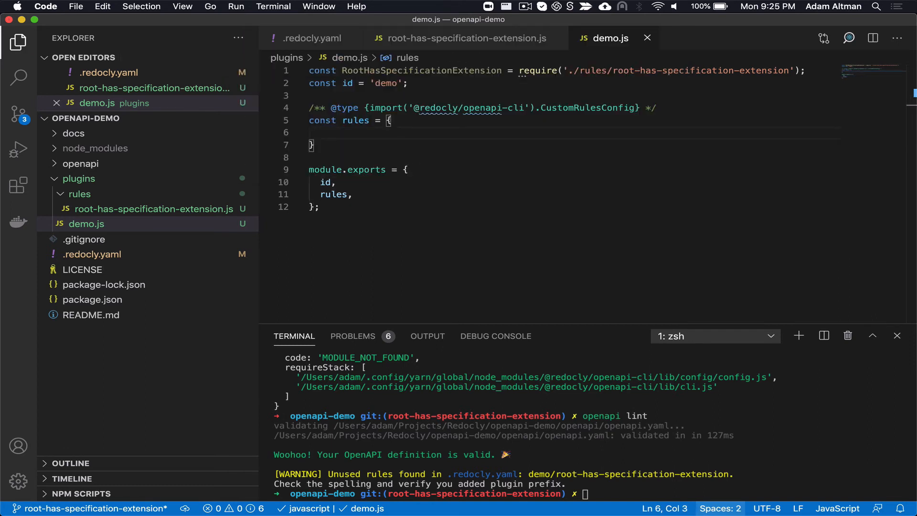
pyautogui.write('oas3: {')
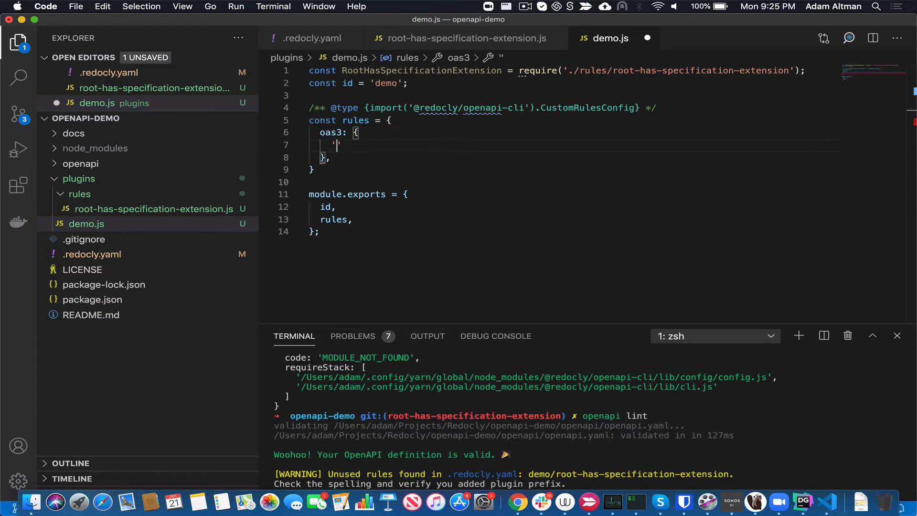
pyautogui.write('root-has-specification-extension')
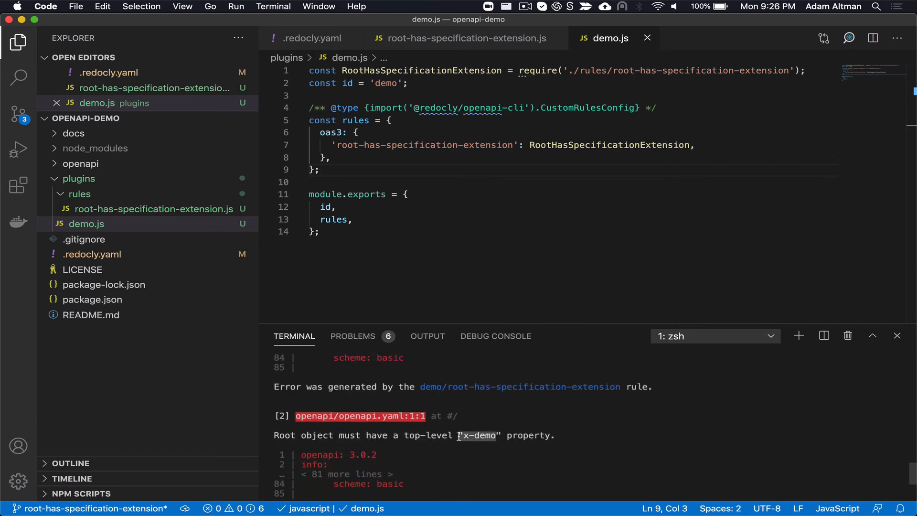
# - Add x-demo: true and x-teams: Breathing at the root of openapi.yaml, then run openapi lint
pyautogui.click(80, 164)
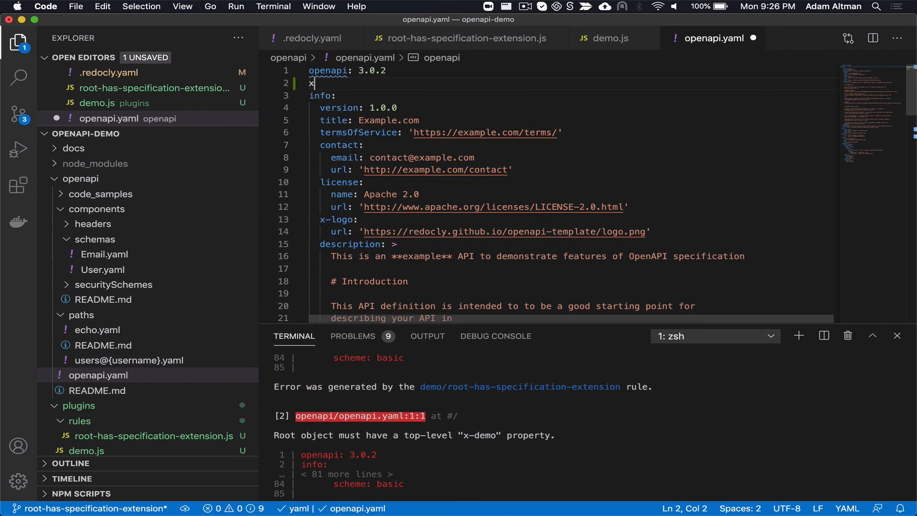
pyautogui.write('-demo: true')
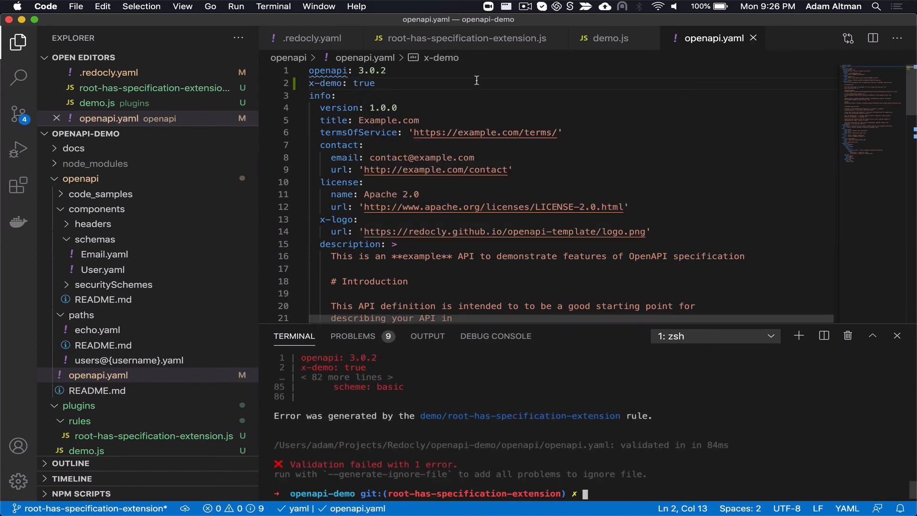
pyautogui.write('x-team:')
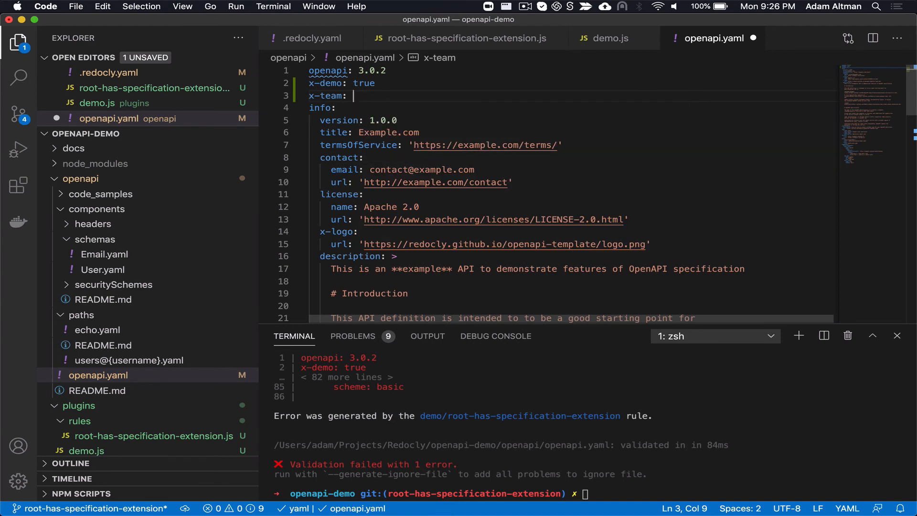
pyautogui.write('Breathing')
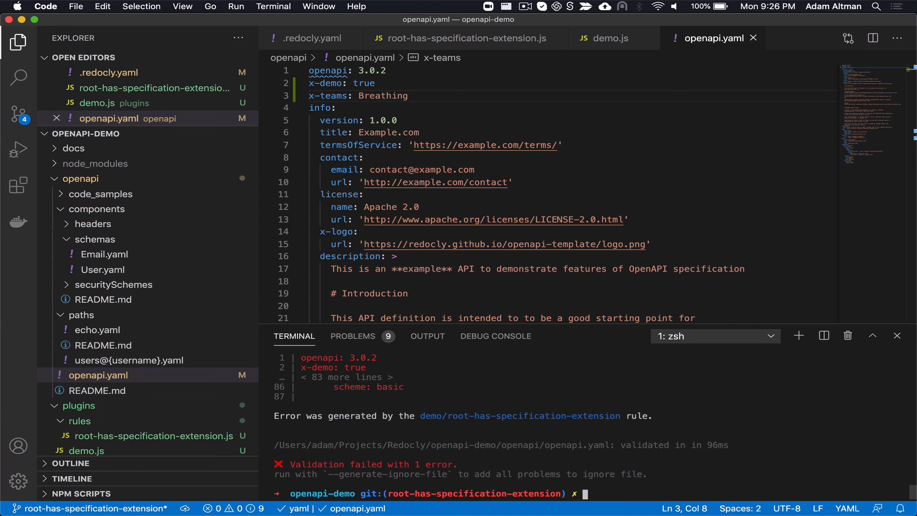
pyautogui.write('openapi lint')
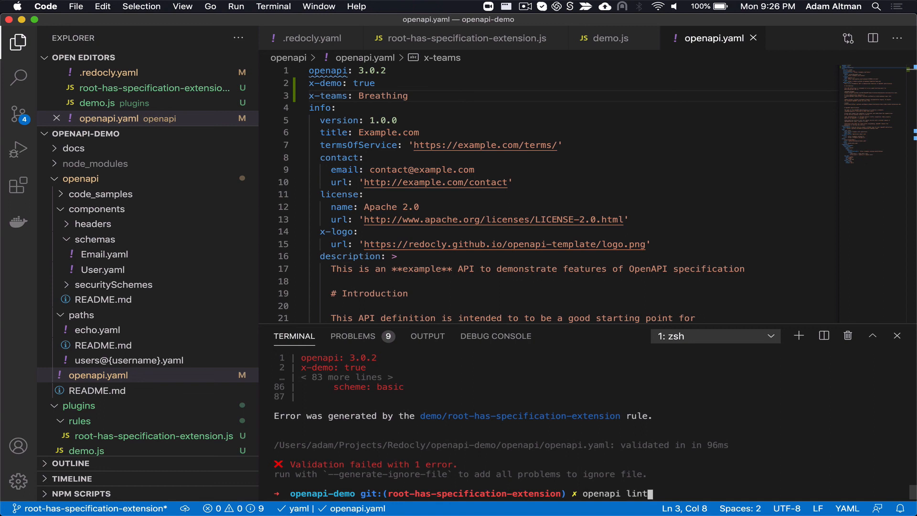